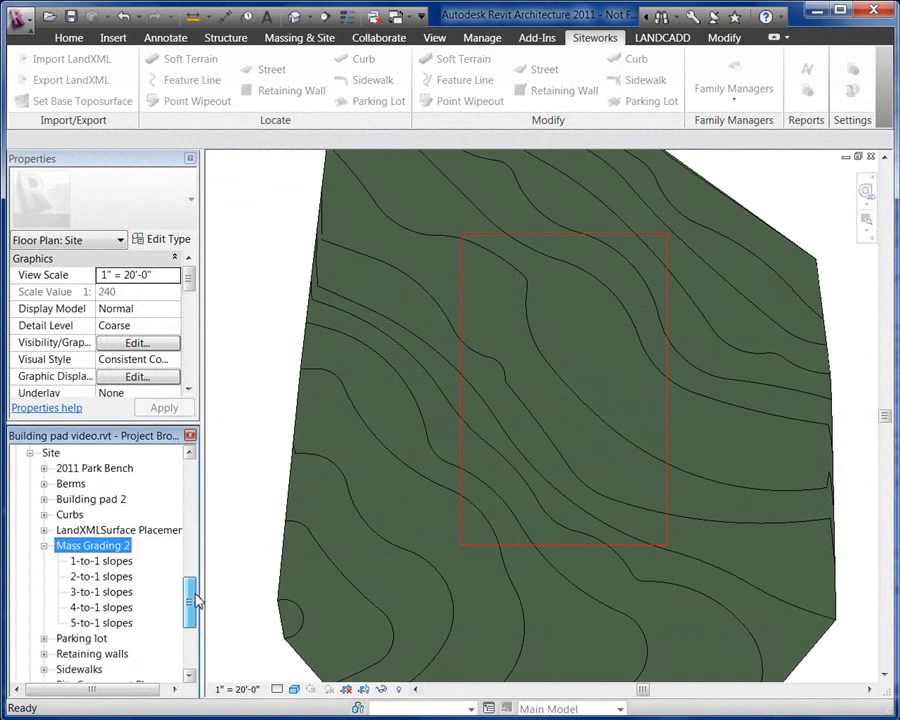
Expand Mass Grading 2 in the Project Browser and show the 5-to-1 slopes type properties.
left_click(100, 576)
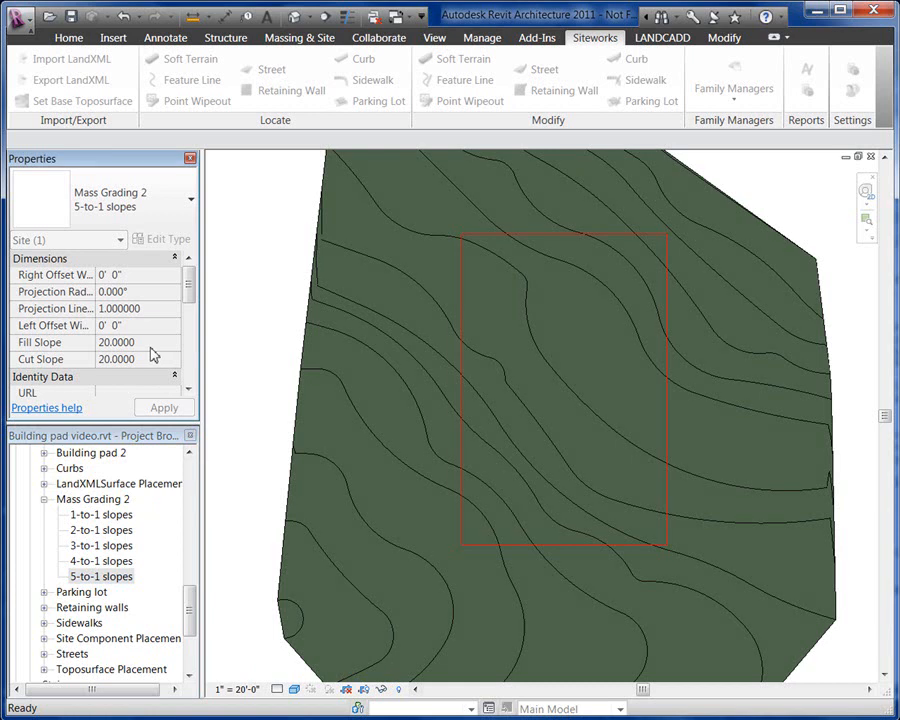
left_click(100, 576)
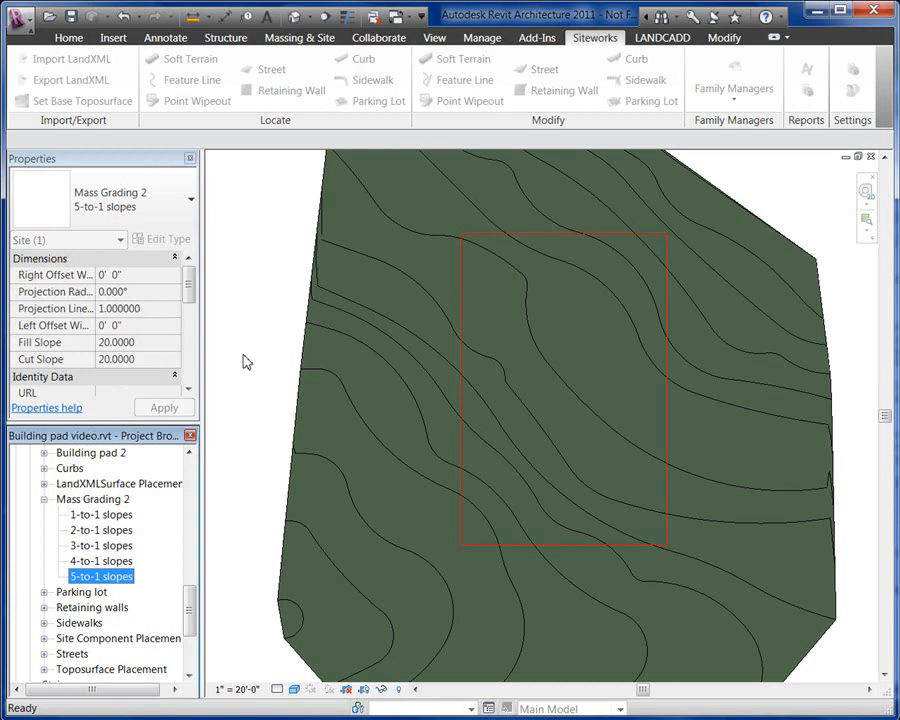
Start a Siteworks soft terrain using Mass Grading 2 with the 5-to-1 slopes type.
left_click(184, 80)
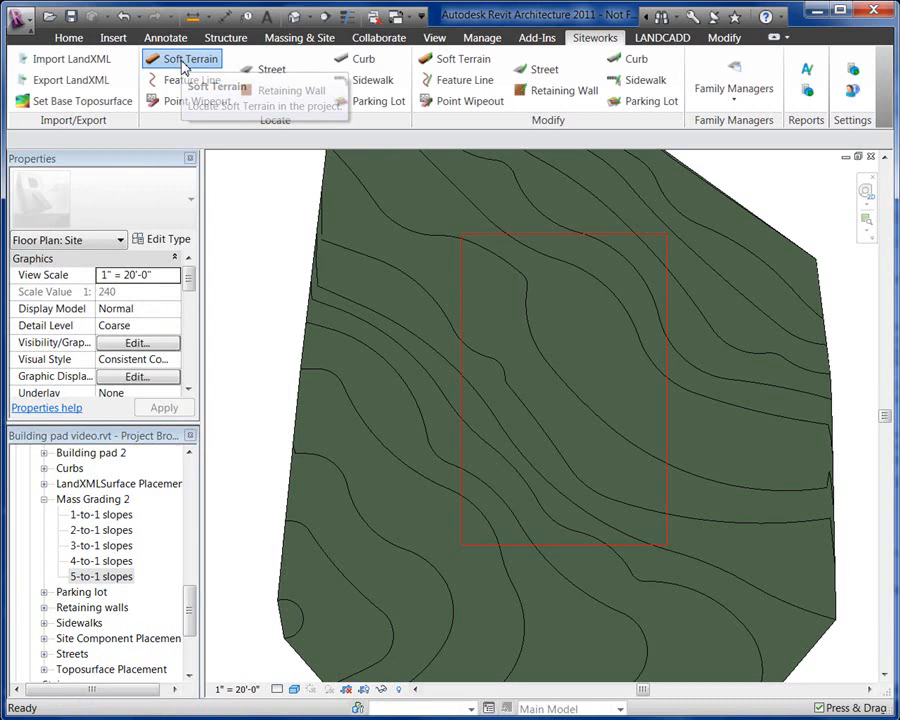
left_click(190, 58)
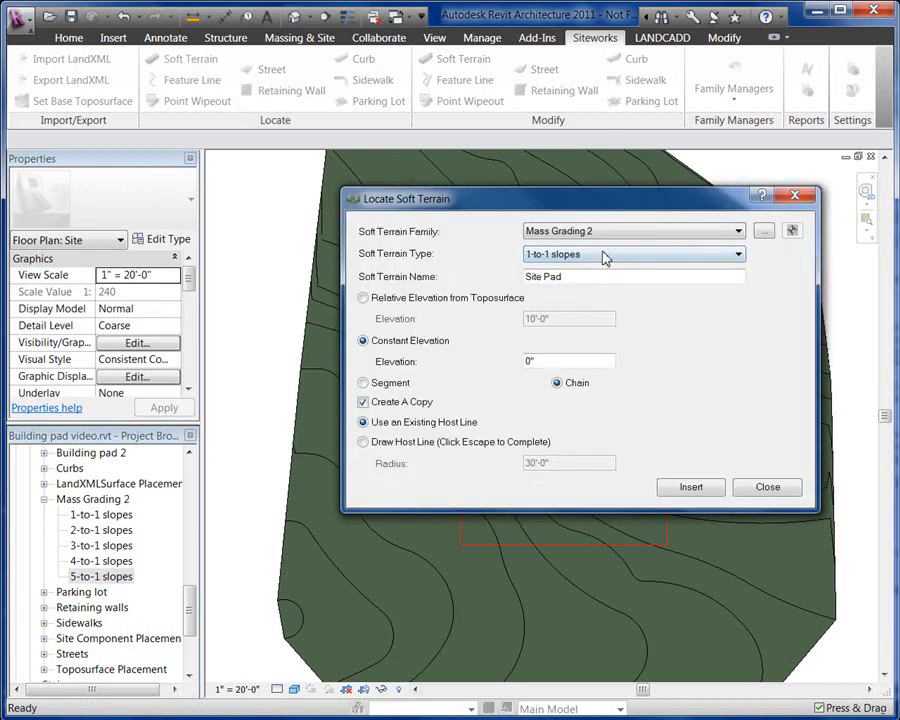
left_click(636, 254)
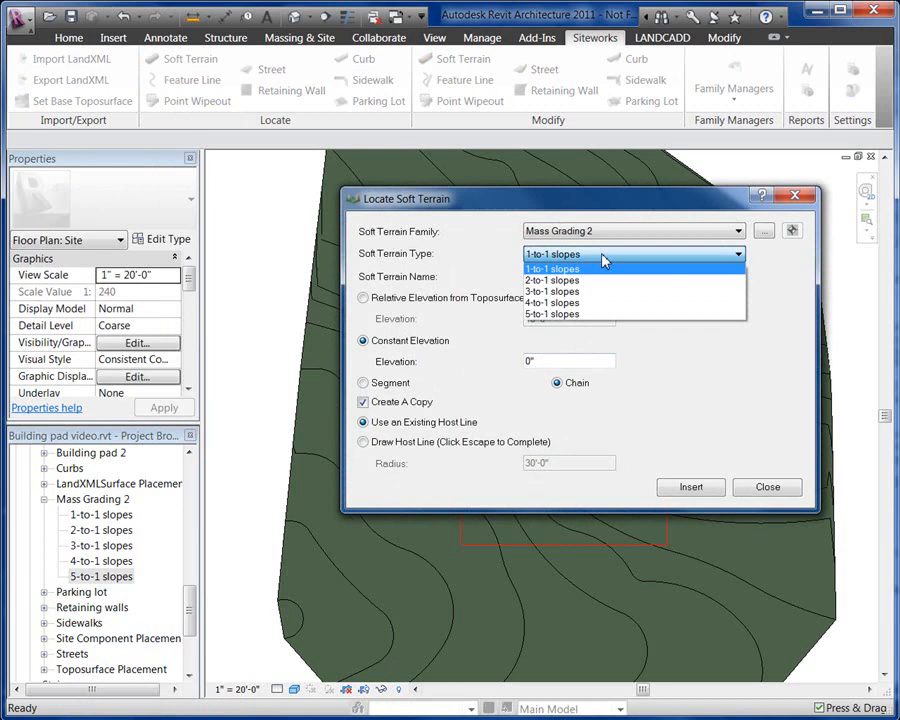
left_click(552, 314)
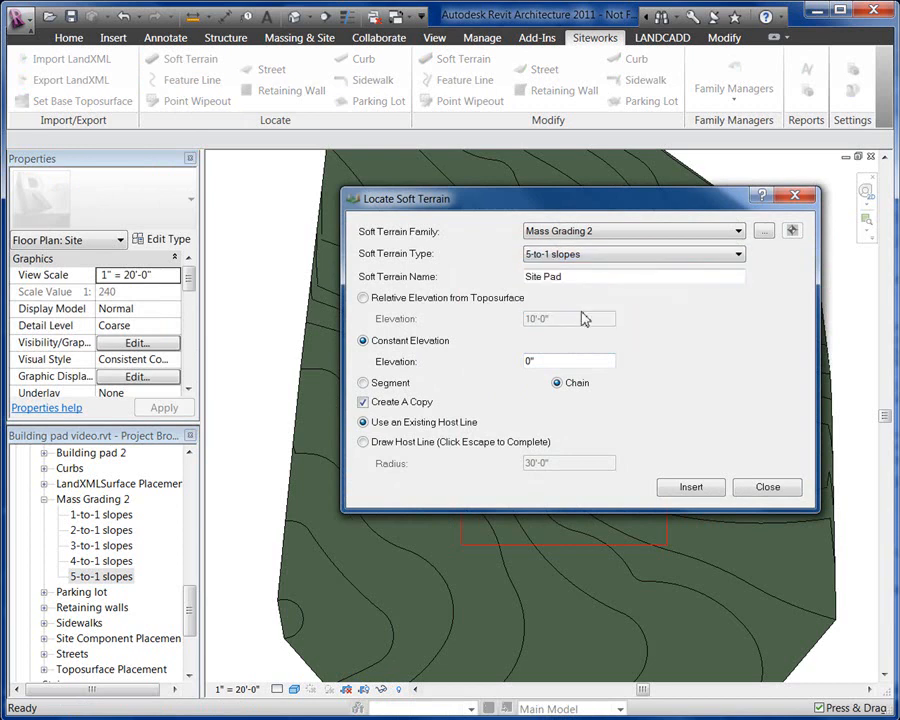
left_click(568, 360)
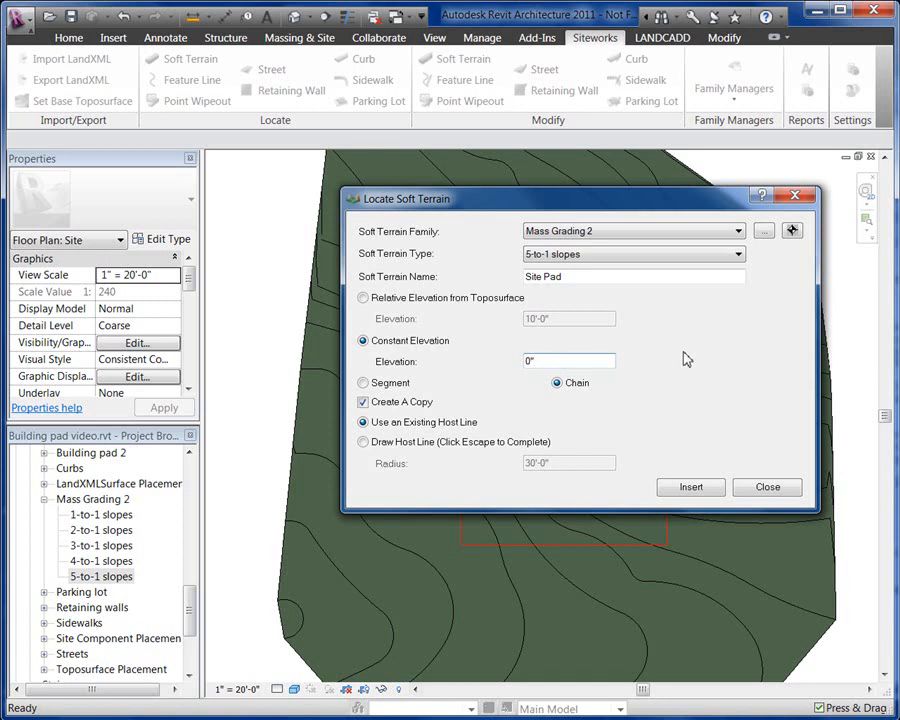
mouse_move(770, 272)
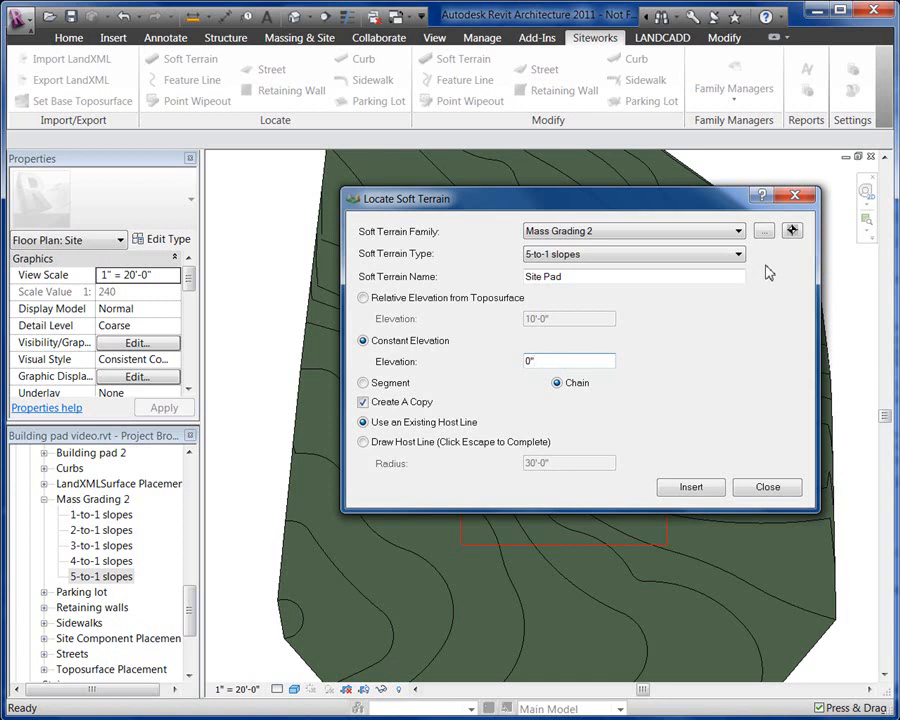
Set the Site Pad to constant elevation 1278'-0" on the existing host line and insert it.
left_click(690, 488)
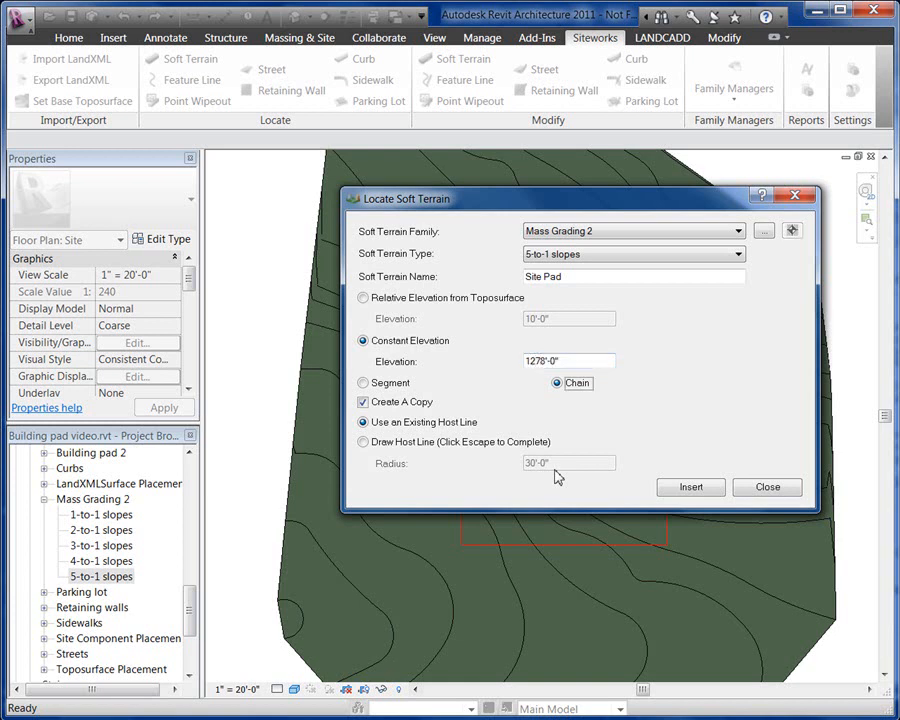
left_click(768, 488)
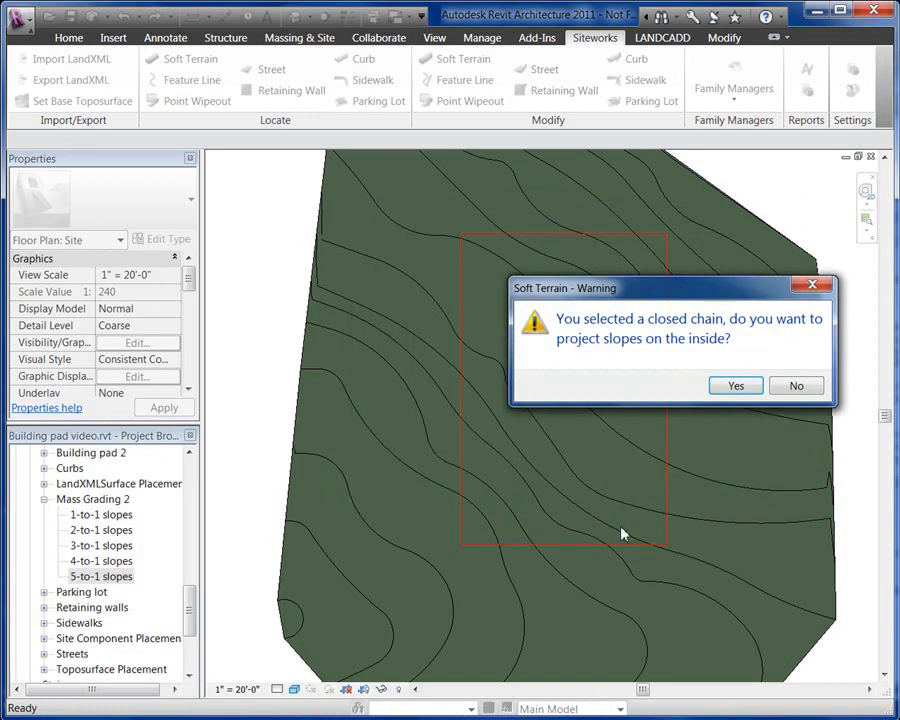
Answer the slope-projection warning and close the Locate Soft Terrain dialog, placing the pad.
left_click(736, 386)
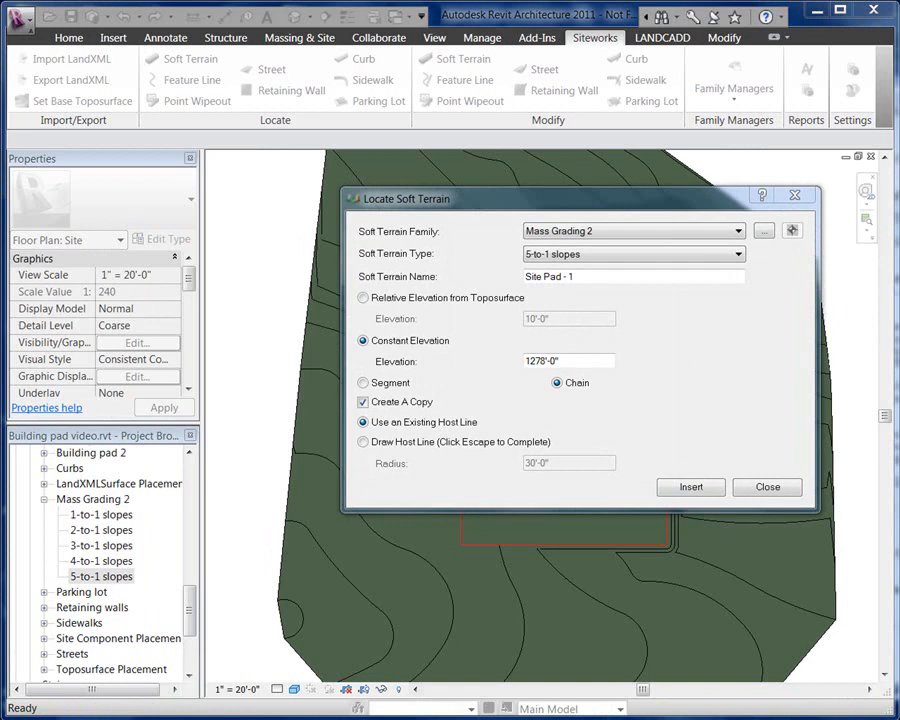
left_click(768, 488)
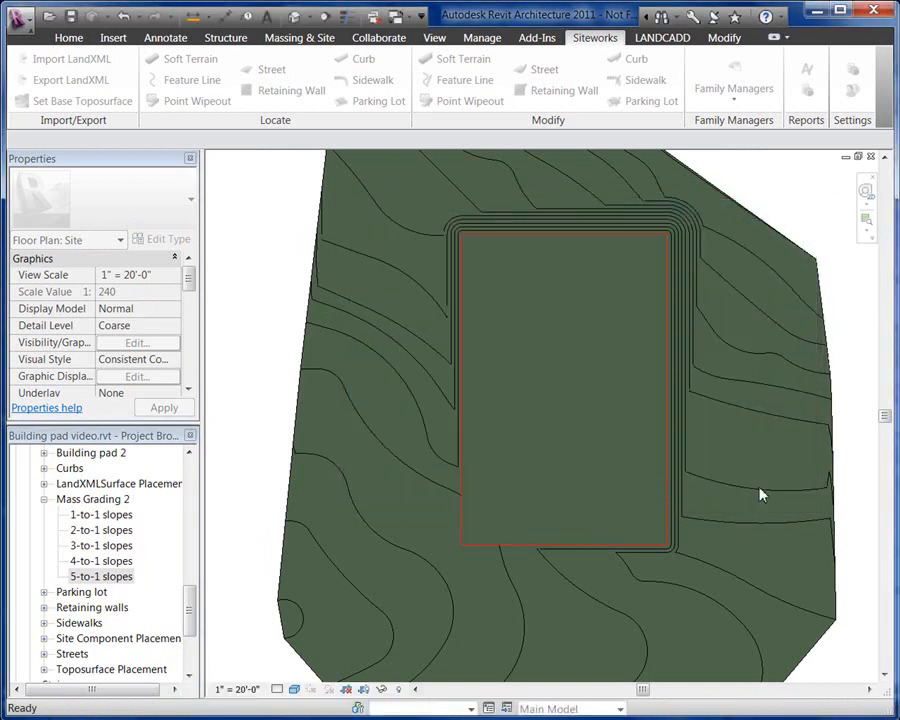
mouse_move(736, 456)
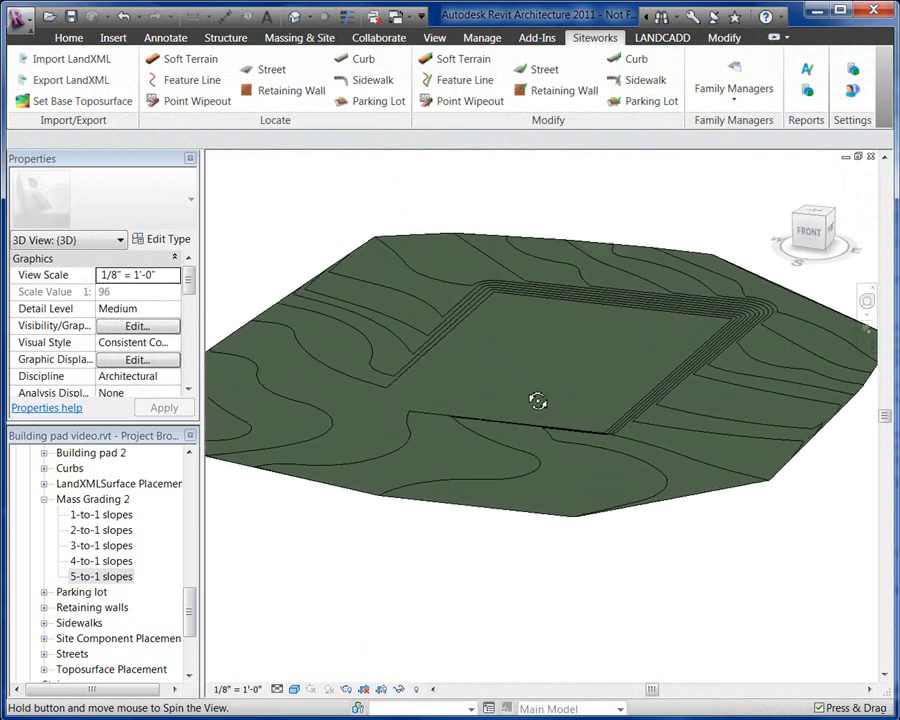
Orbit the 3D view to inspect the flat pad and its 5:1 slopes.
left_click_drag(538, 400, 550, 404)
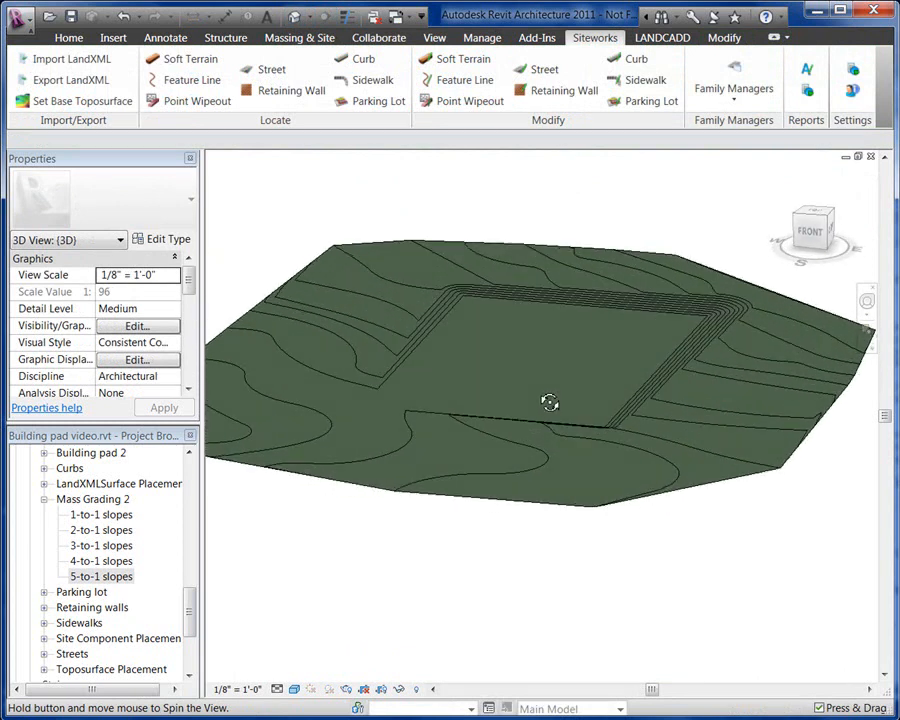
left_click_drag(550, 402, 556, 420)
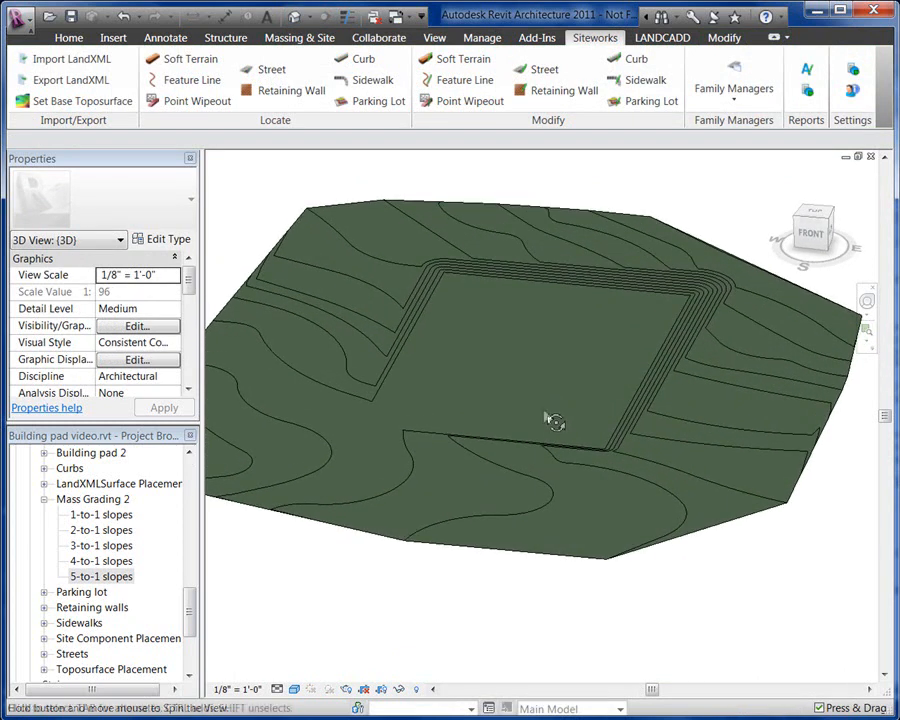